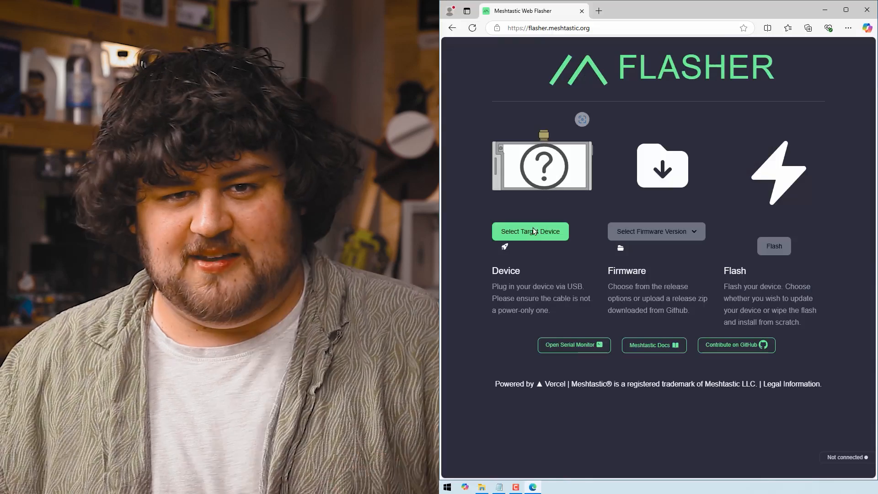
# Step: Choose Raspberry Pi Pico with firmware 2.5.15.79da236 Beta and download the UF2 file
pyautogui.click(530, 231)
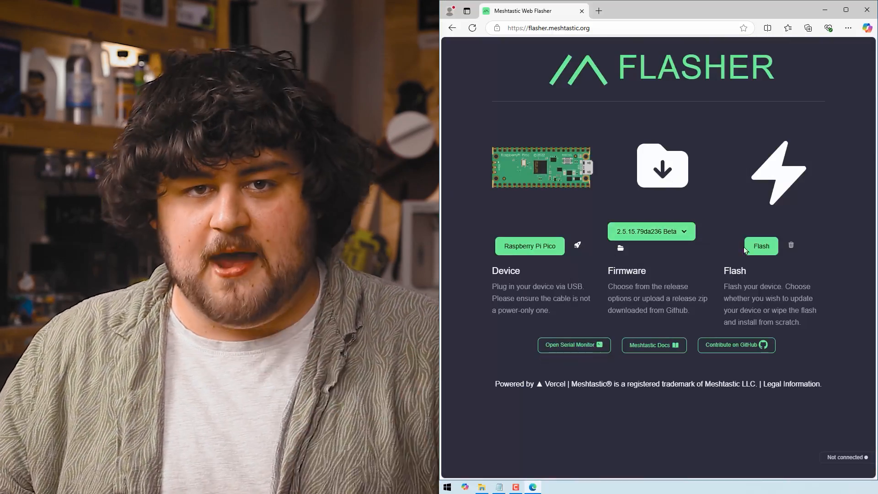
pyautogui.click(760, 245)
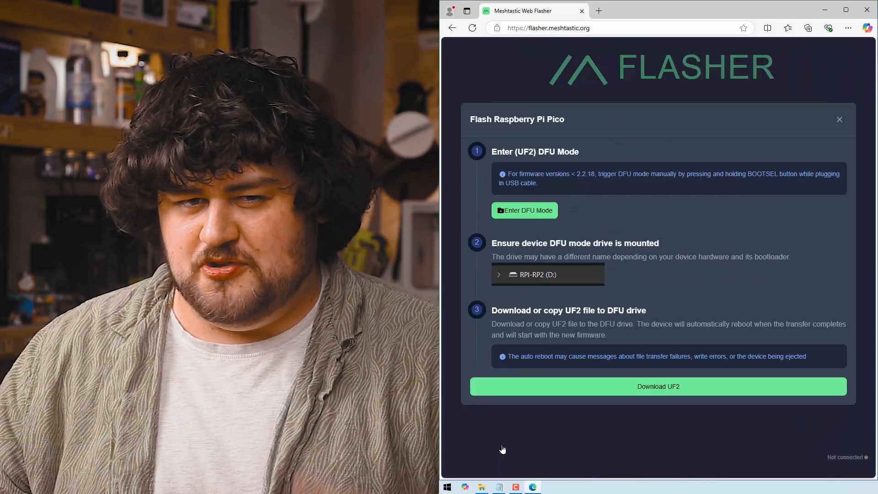
pyautogui.click(657, 386)
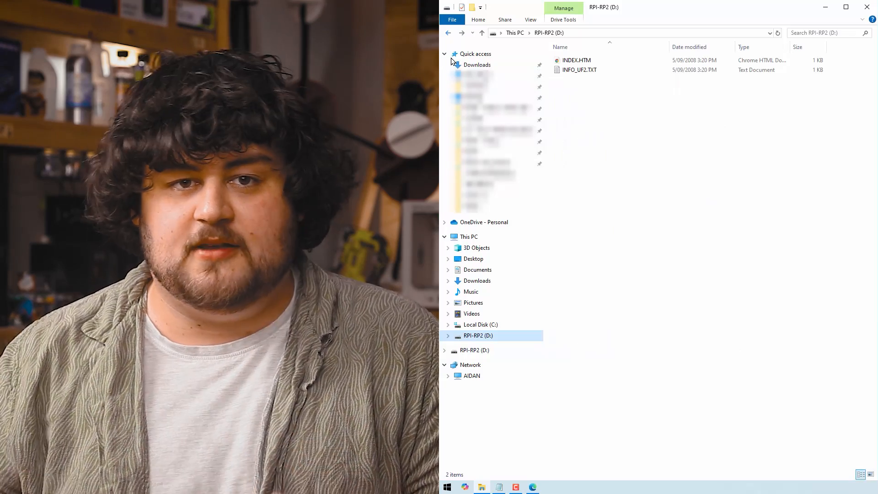
# Step: Copy the firmware UF2 from Downloads onto the RPI-RP2 (D:) boot drive
pyautogui.click(478, 65)
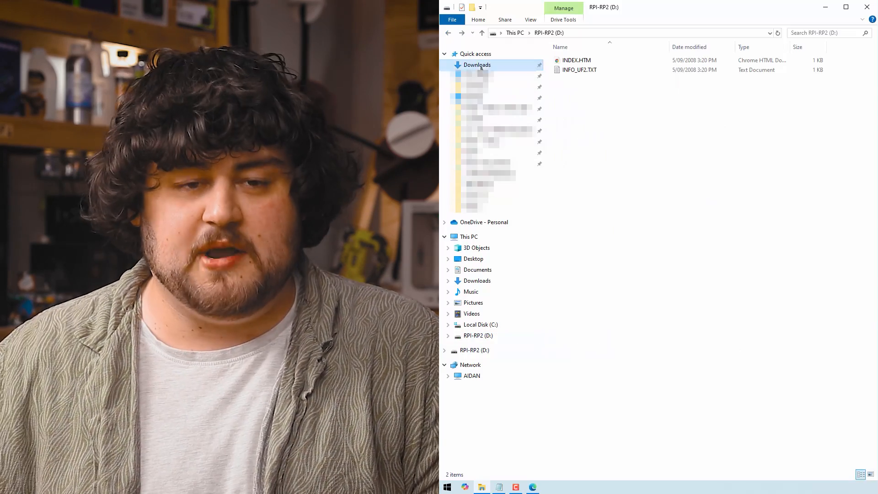
pyautogui.rightClick(577, 64)
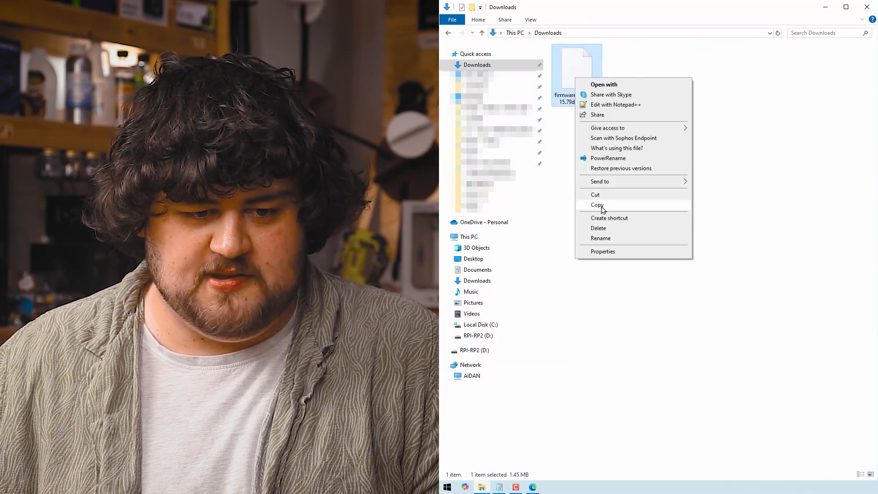
pyautogui.click(476, 336)
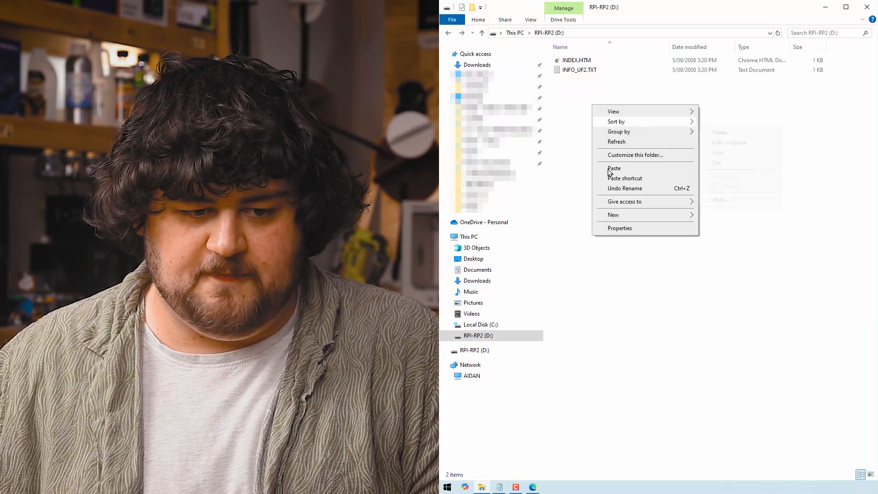
pyautogui.click(658, 150)
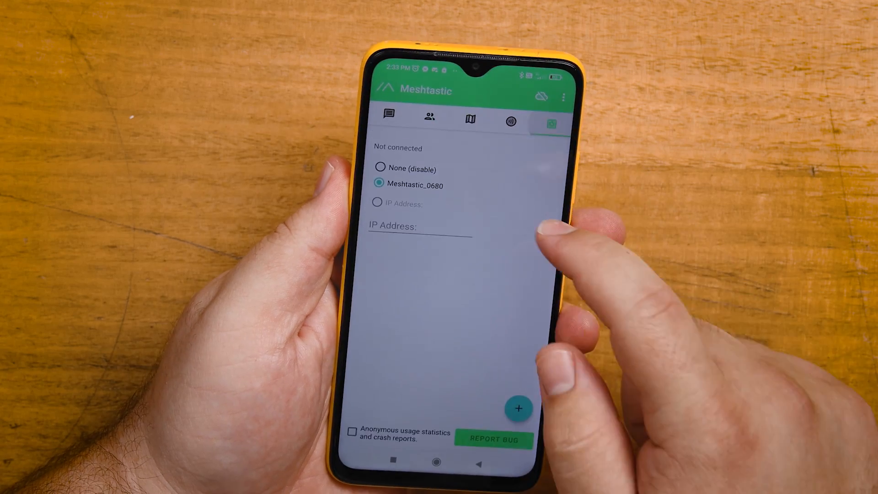
# Step: Browse the Radio configuration list for the Meshtastic 0680 node in the Android app
pyautogui.click(430, 117)
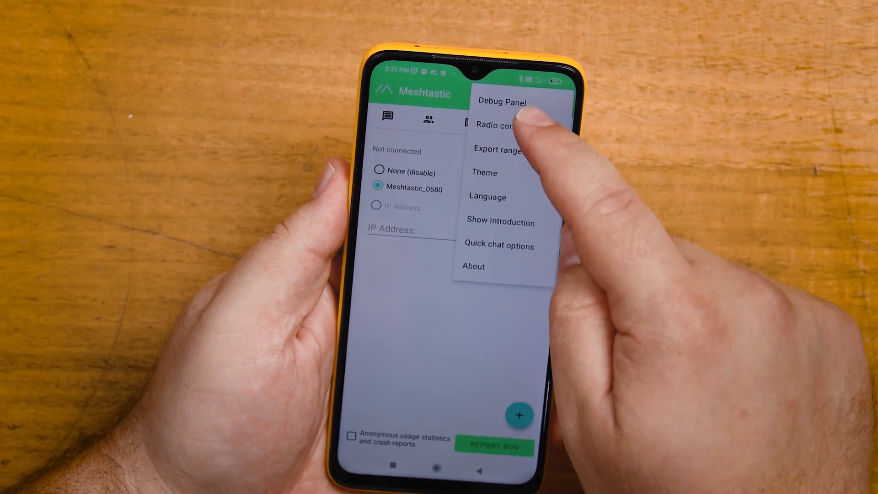
pyautogui.click(499, 126)
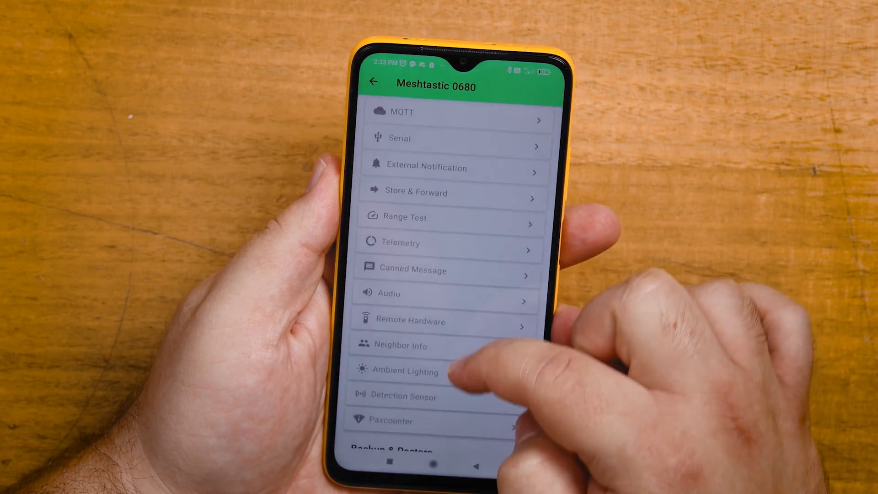
pyautogui.scroll(-3)
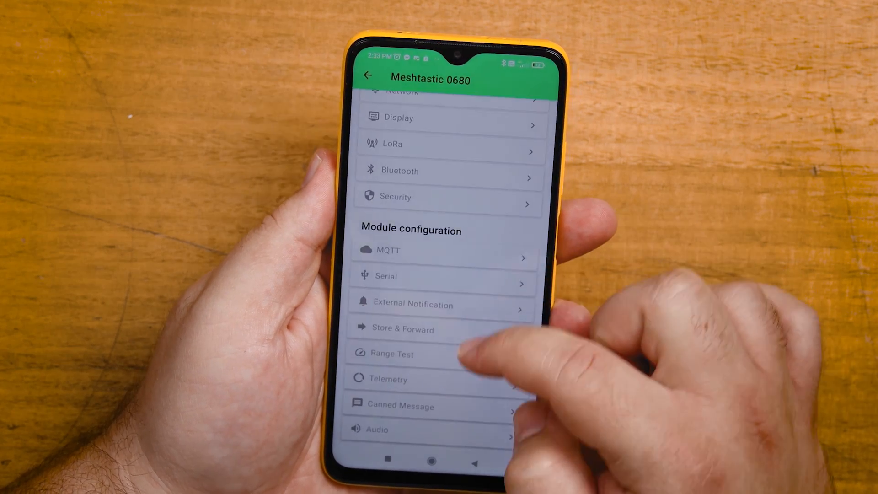
pyautogui.scroll(-3)
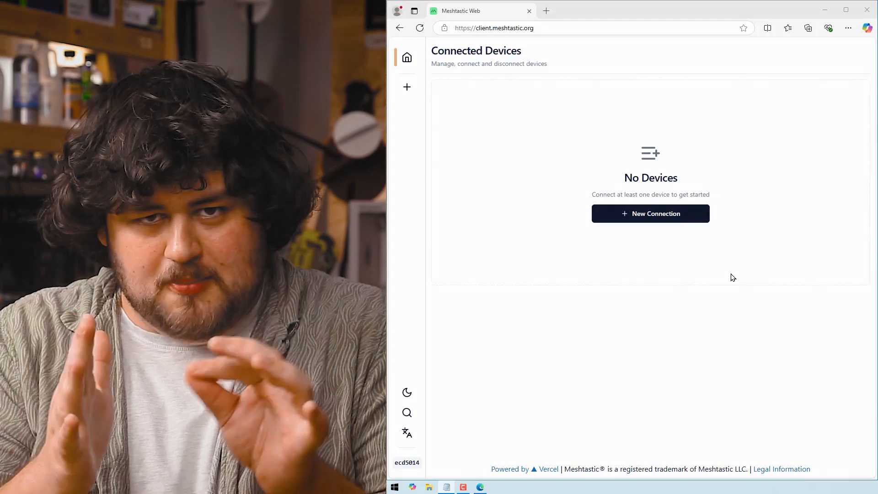
pyautogui.moveTo(740, 291)
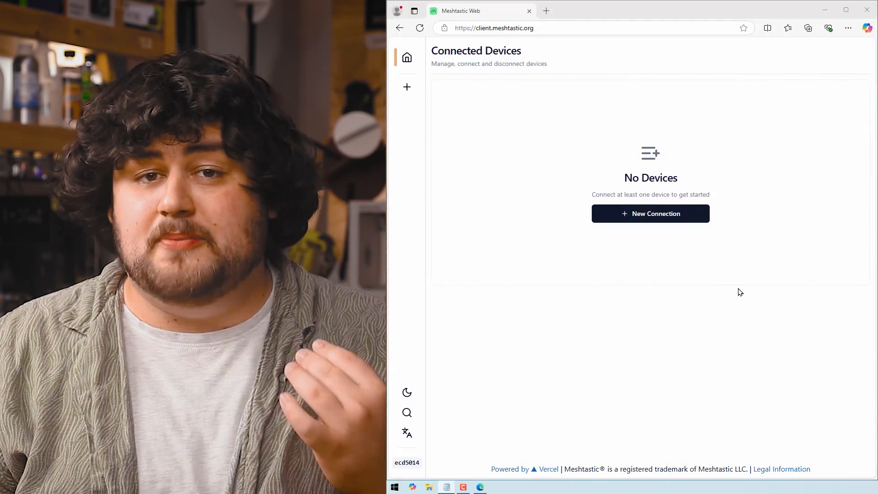
pyautogui.moveTo(640, 263)
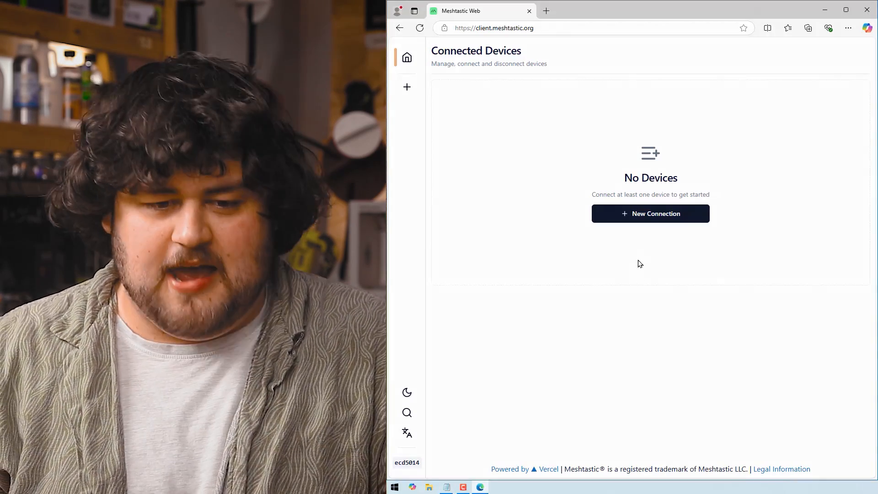
# Step: Connect to the Pico over serial on COM5, opening node 7b28's messages
pyautogui.click(650, 213)
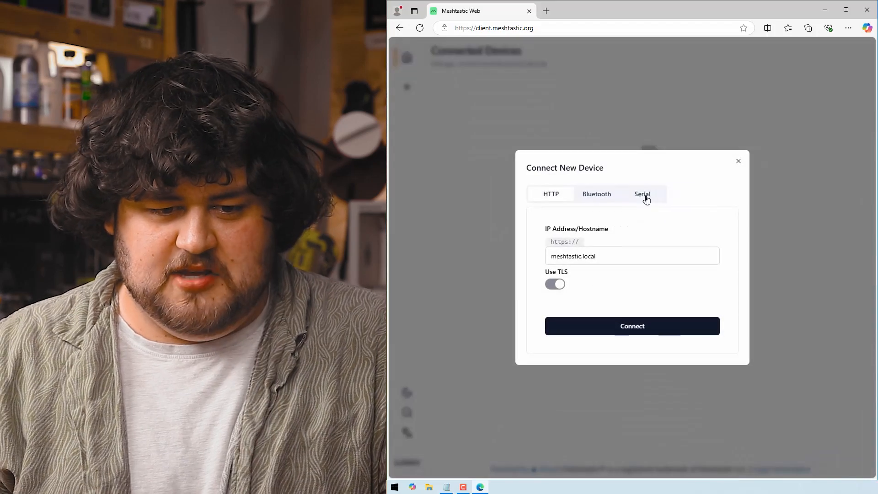
pyautogui.click(642, 194)
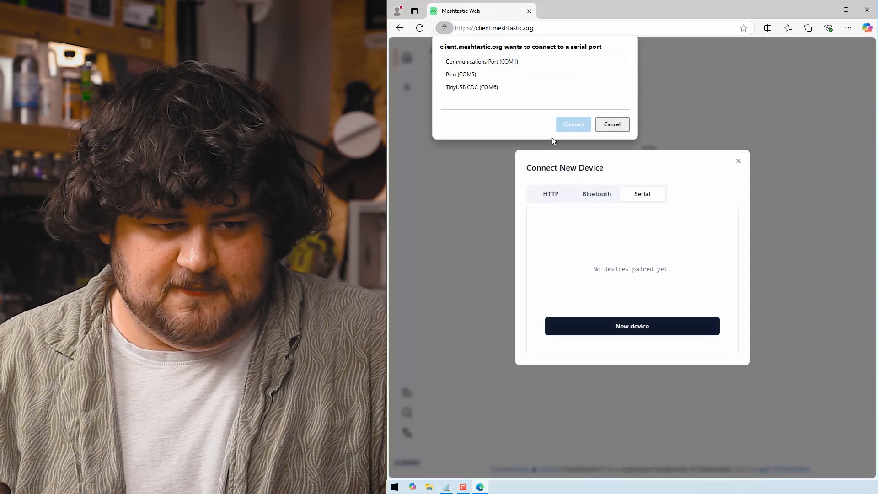
pyautogui.click(460, 74)
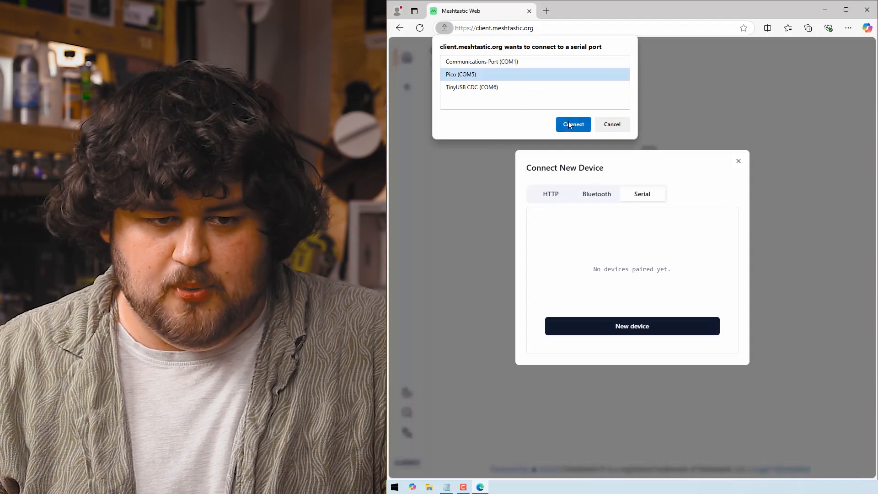
pyautogui.click(572, 124)
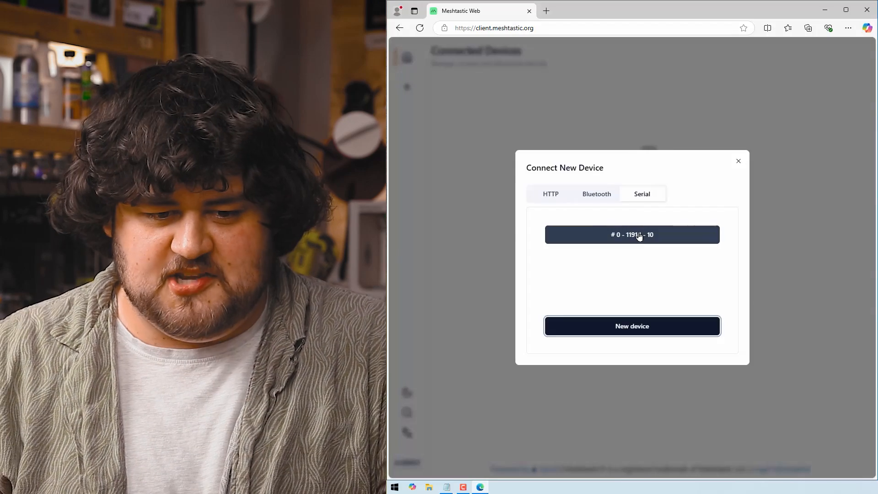
pyautogui.click(631, 235)
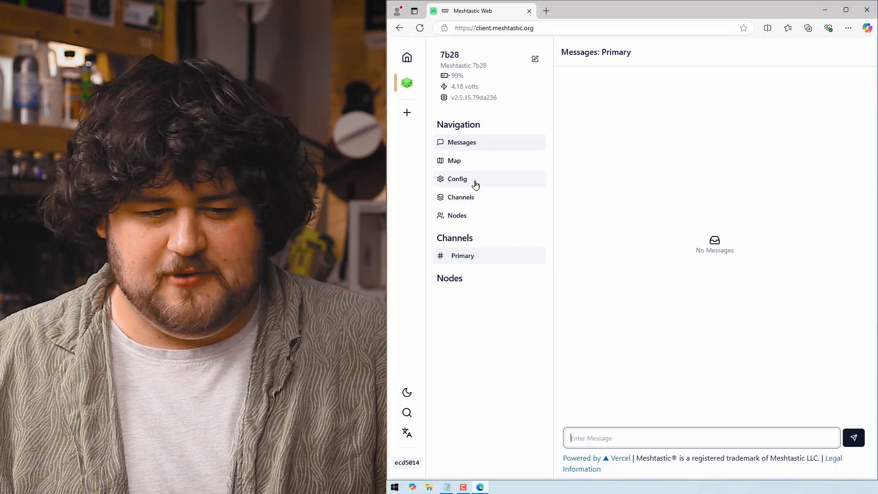
# Step: Set node 7b28's LoRa region from UNSET to ANZ in the radio config
pyautogui.click(458, 178)
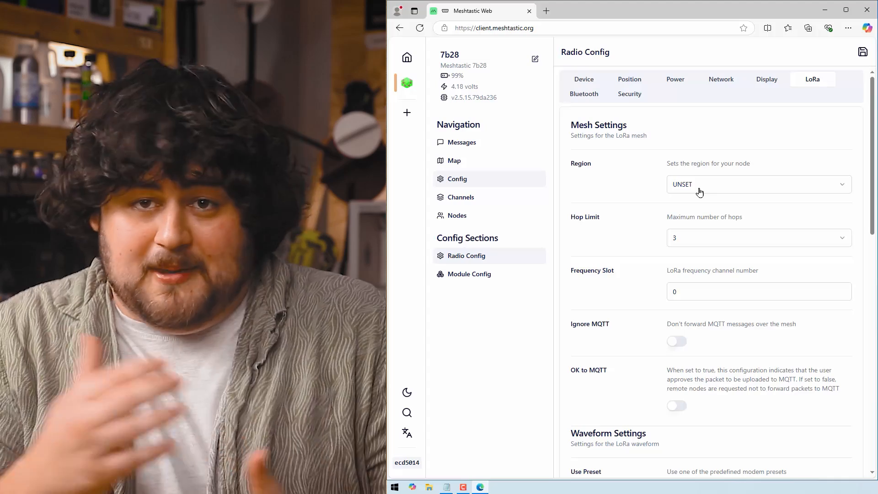
pyautogui.click(757, 184)
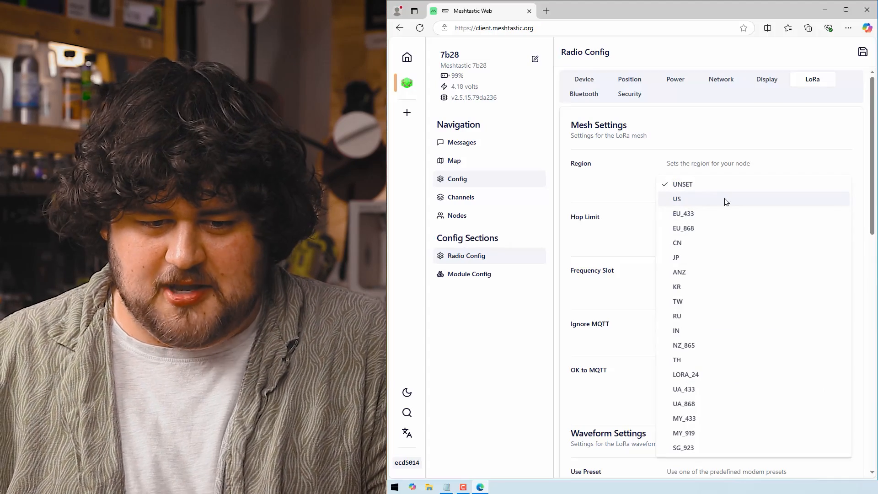
pyautogui.moveTo(704, 272)
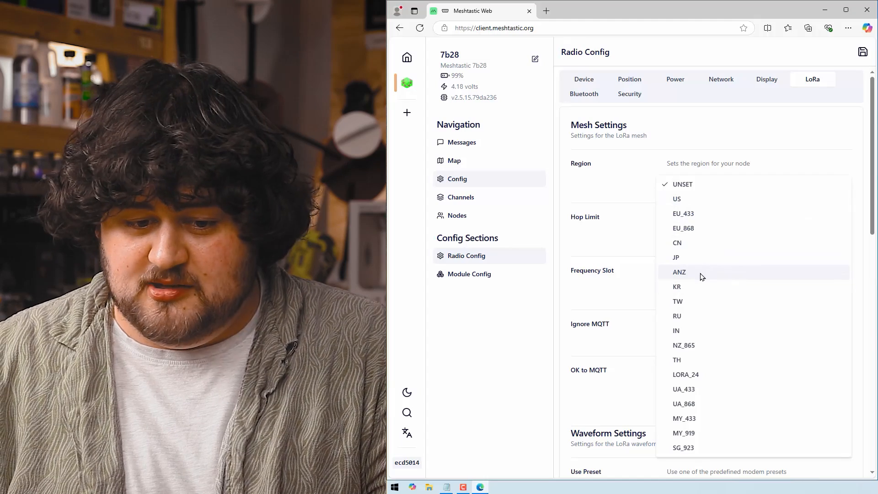
pyautogui.moveTo(679, 330)
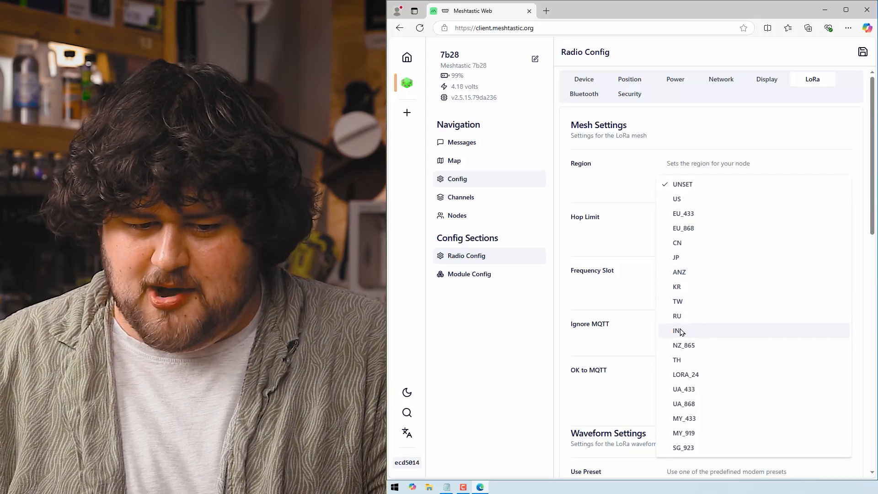
pyautogui.moveTo(699, 242)
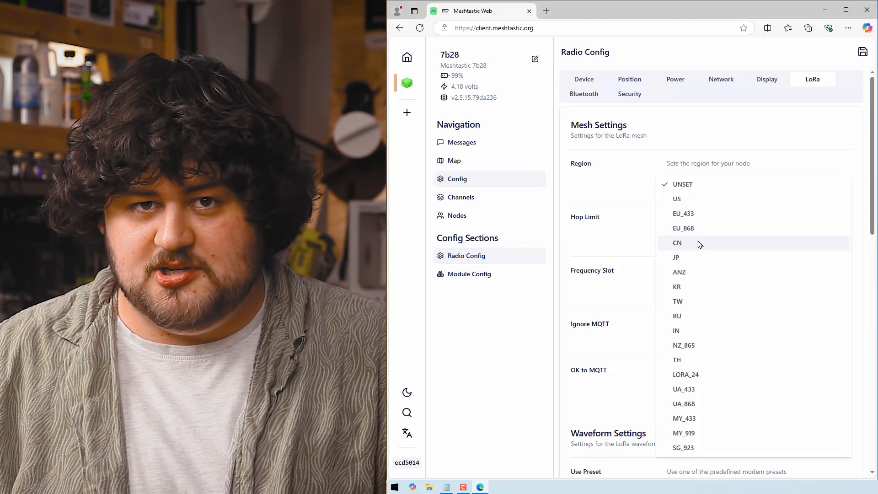
pyautogui.click(679, 271)
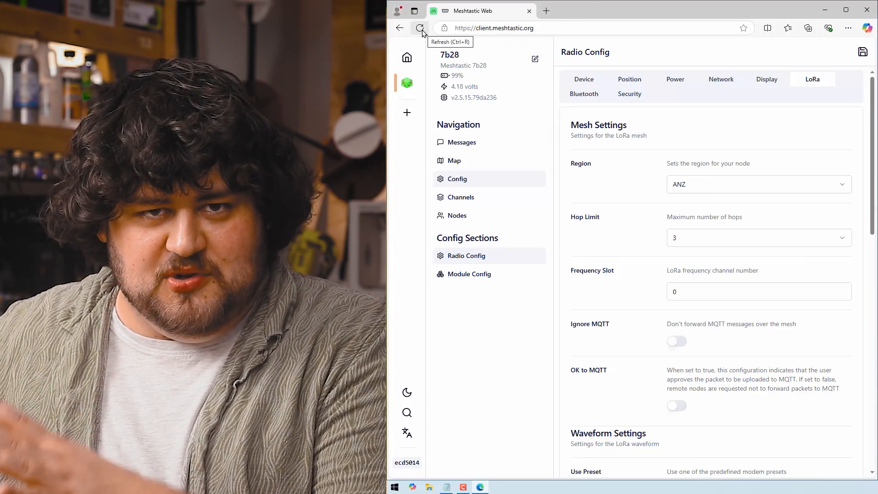
# Step: Reload the web client and reconnect to the Pico over serial
pyautogui.click(420, 29)
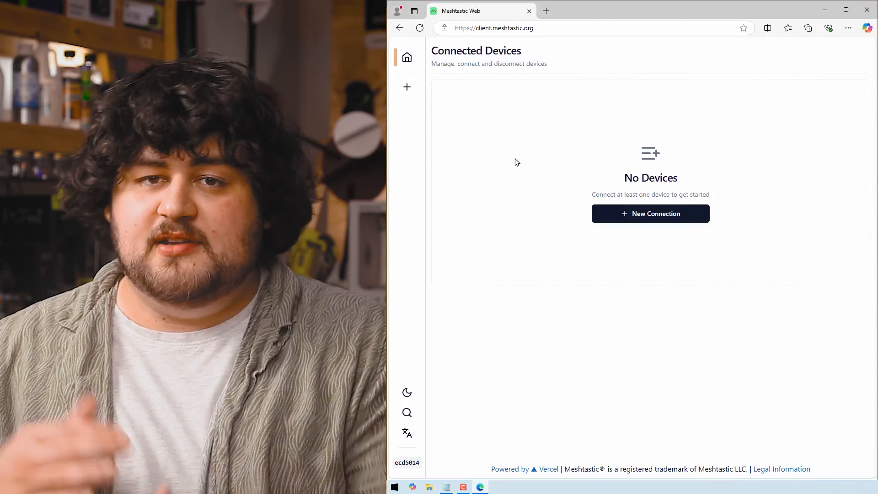
pyautogui.moveTo(618, 209)
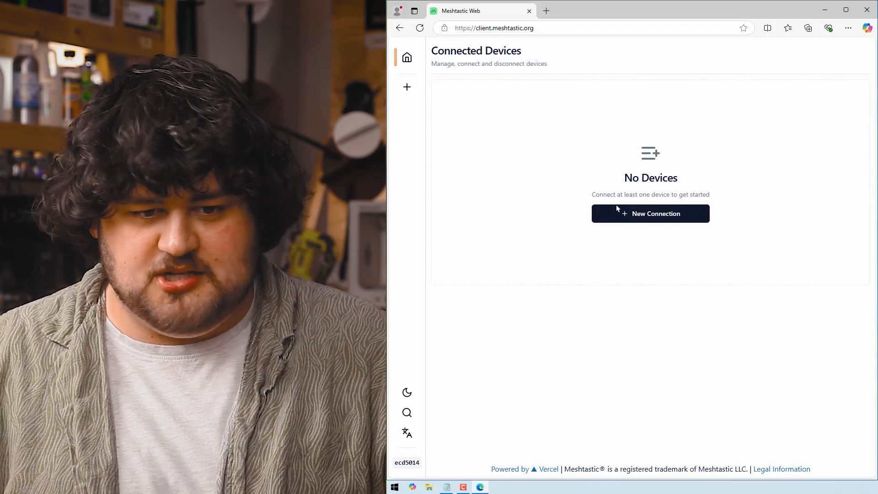
pyautogui.click(650, 213)
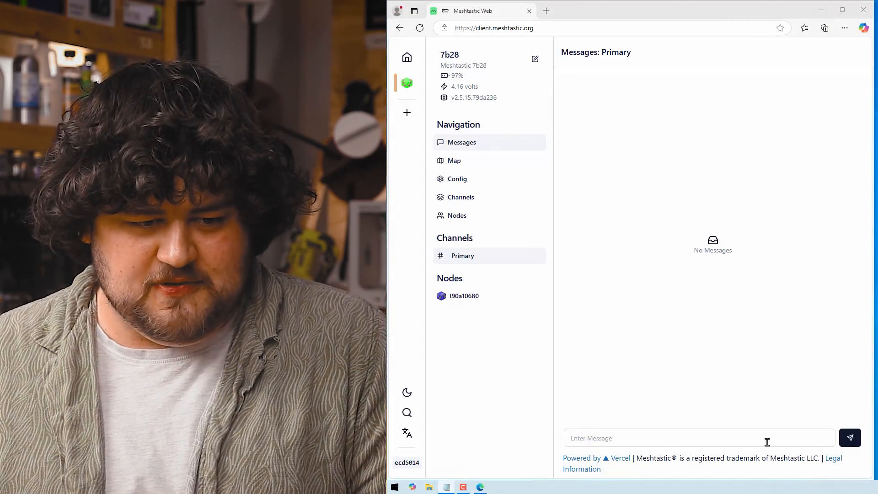
# Step: Send a 'Hello!' message on node 7b28's Primary channel
pyautogui.click(457, 215)
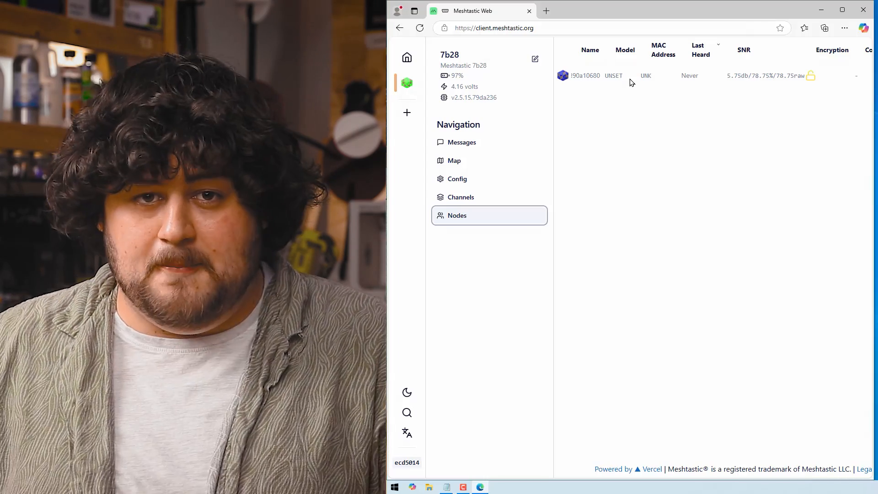
pyautogui.write('He')
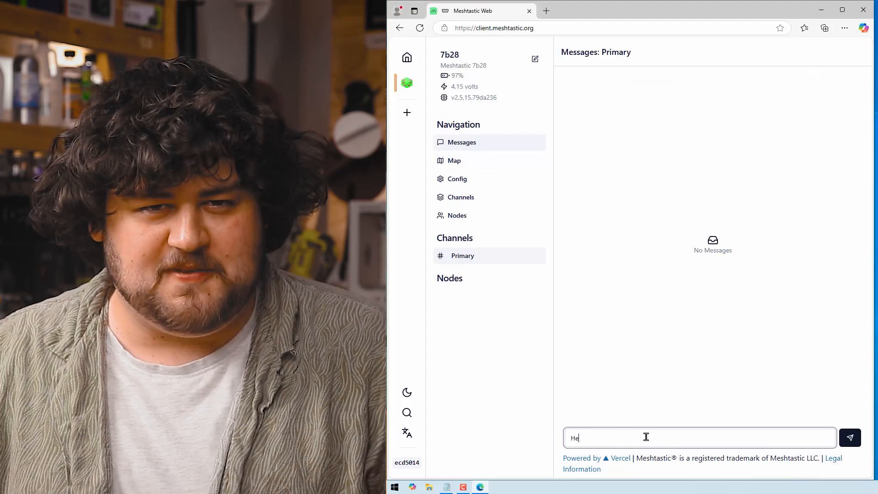
pyautogui.click(849, 438)
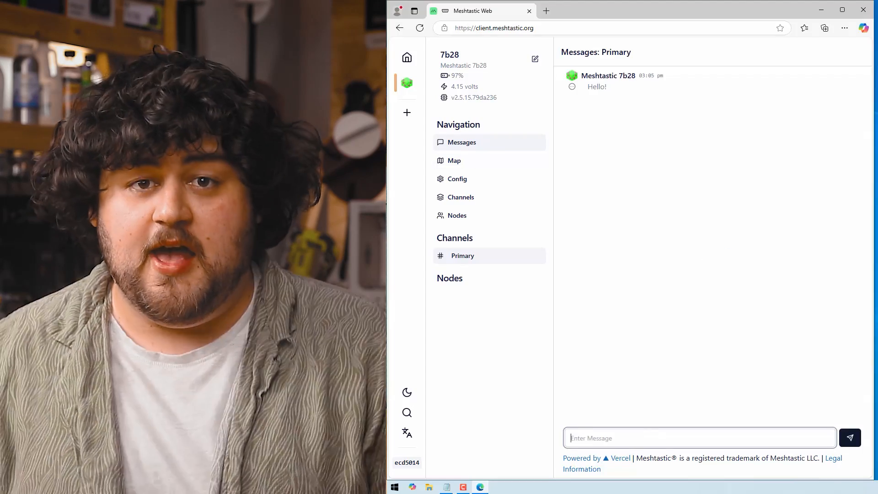